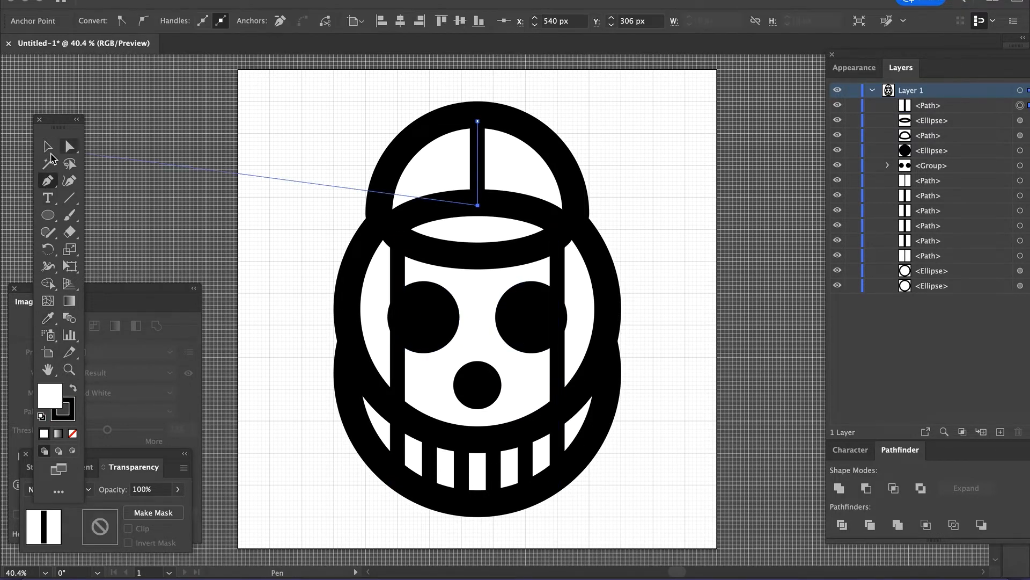
Draw vertical stripe paths over the helmet and jaw and fill alternating gaps yellow on a layer beneath.
{"action": "left_click", "coordinate": [46, 147]}
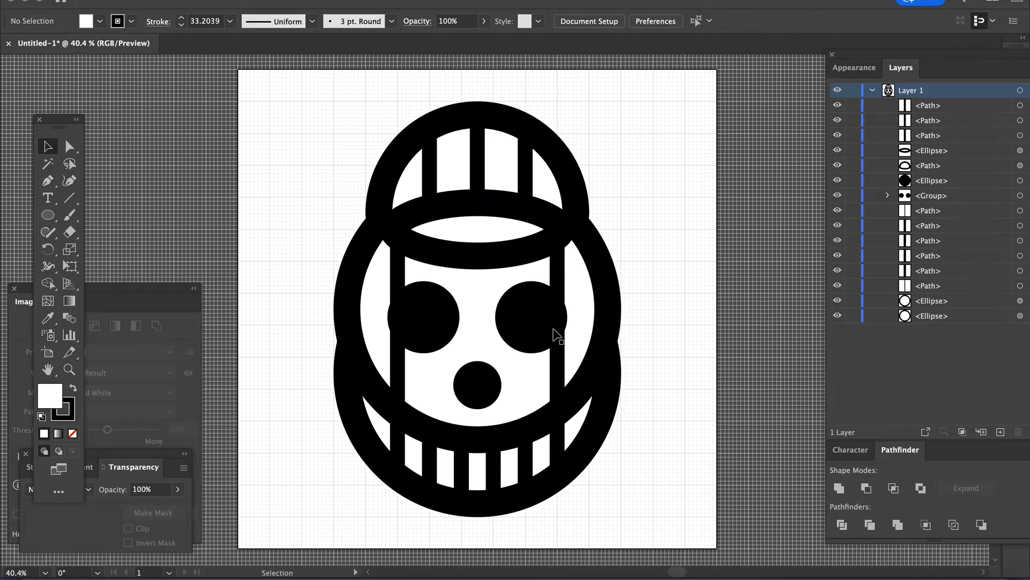
{"action": "left_click", "coordinate": [1000, 432]}
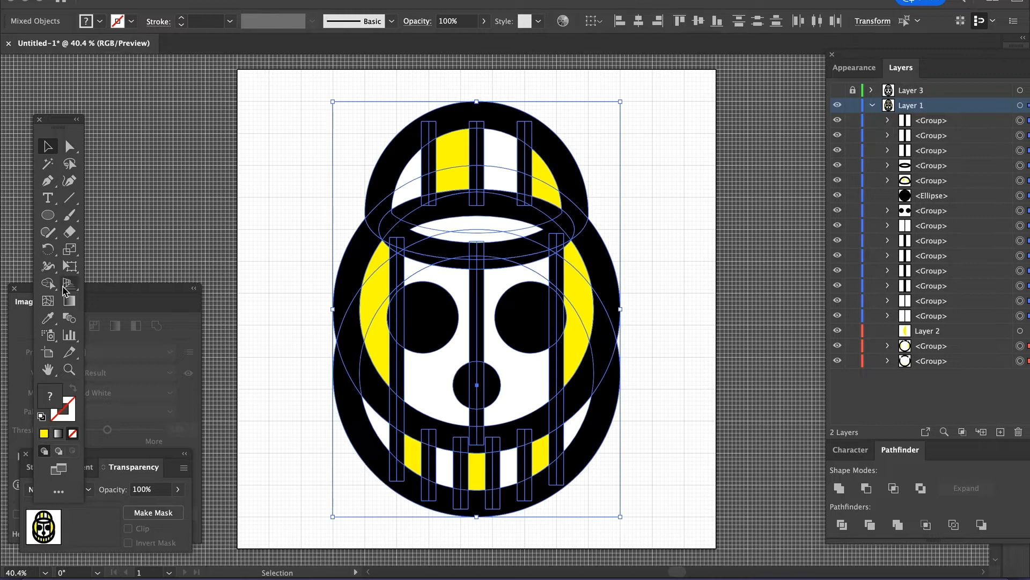
{"action": "left_click", "coordinate": [329, 150]}
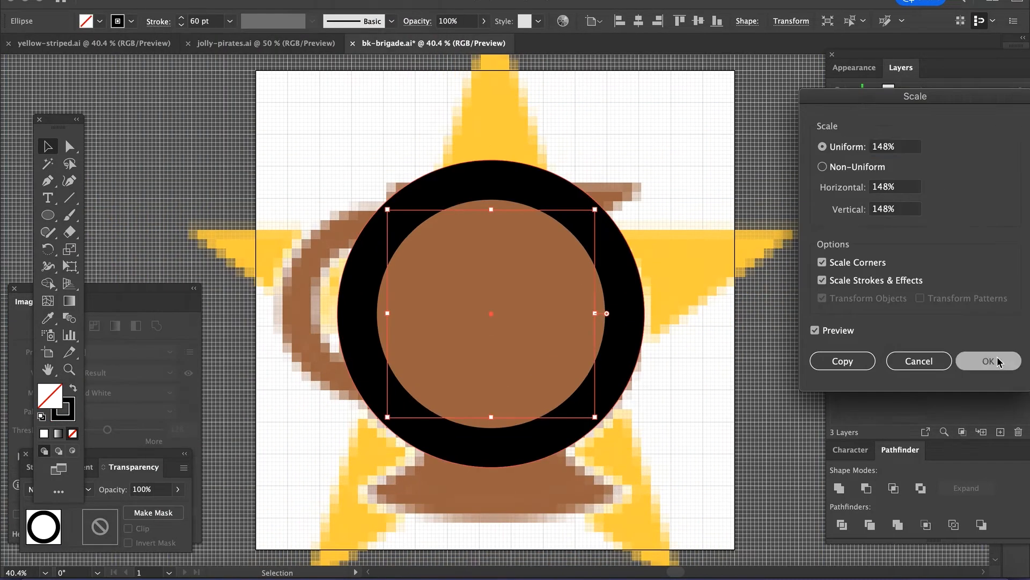
Scale the selected black-ringed circle uniformly to 148% in bk-brigade.ai.
{"action": "left_click", "coordinate": [988, 361]}
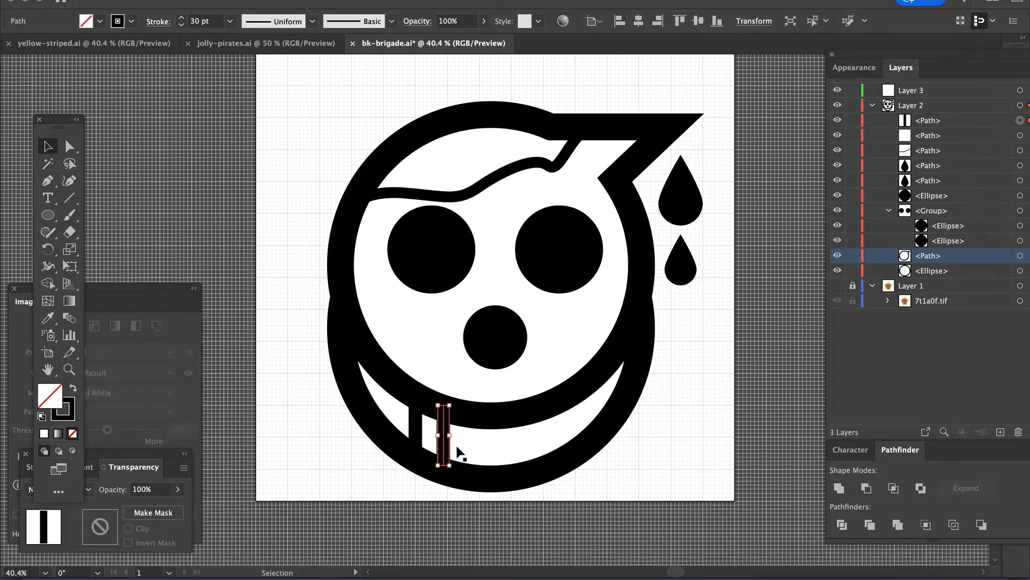
Draw the pitcher lid and drips, then the first tooth rectangle in the jaw.
{"action": "left_click", "coordinate": [390, 321]}
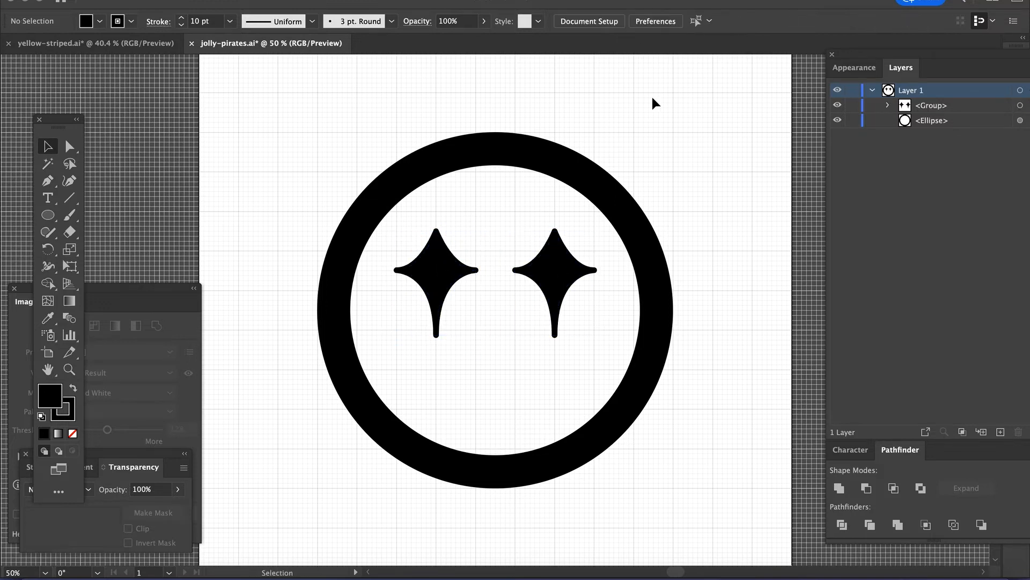
Draw a heavy-stroked ellipse ring with two four-pointed star eyes in jolly-pirates.ai.
{"action": "left_click", "coordinate": [496, 365]}
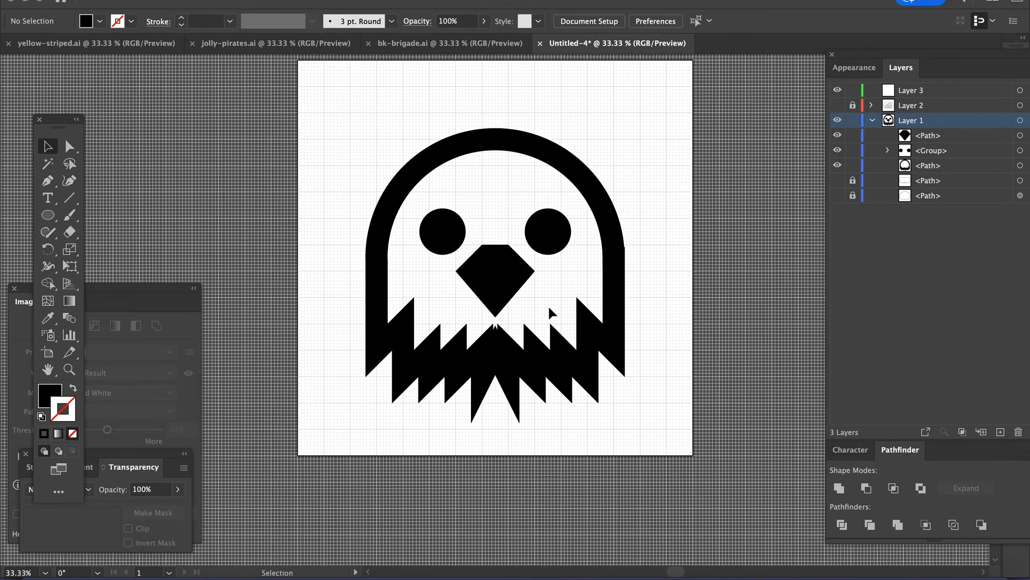
Group the raven face paths and save the document as fire-raven.ai.
{"action": "left_click", "coordinate": [120, 45]}
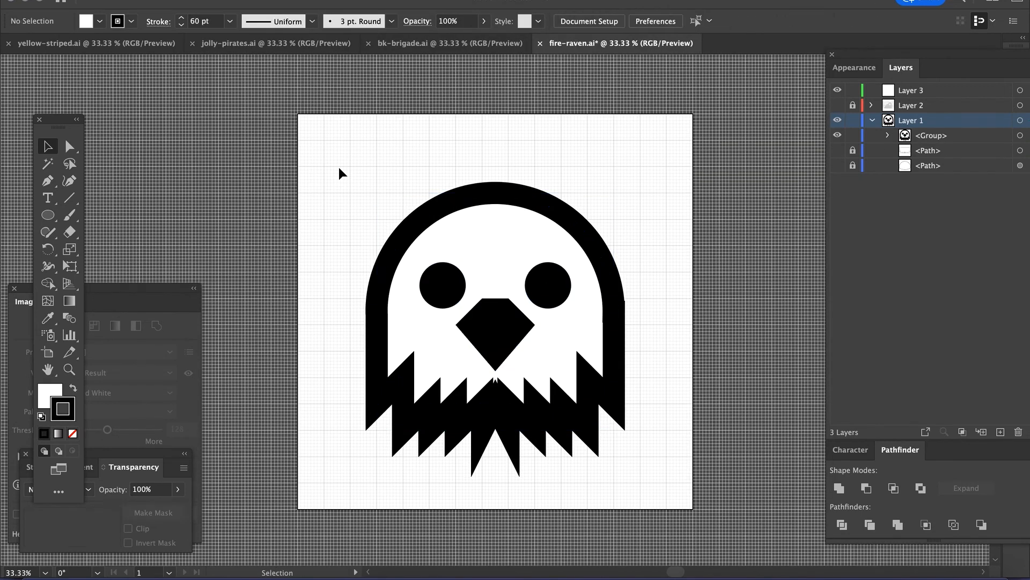
{"action": "left_click", "coordinate": [47, 181]}
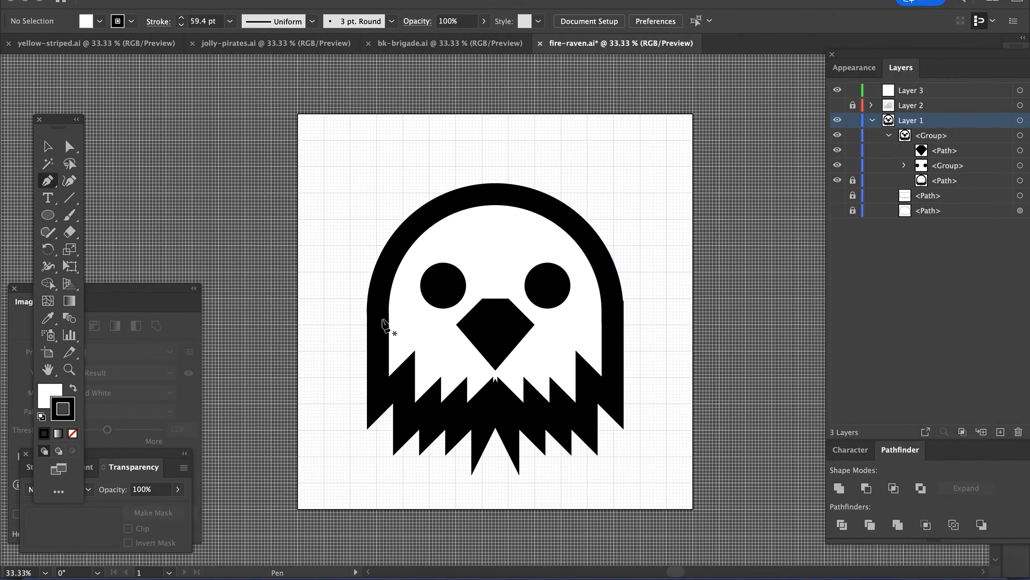